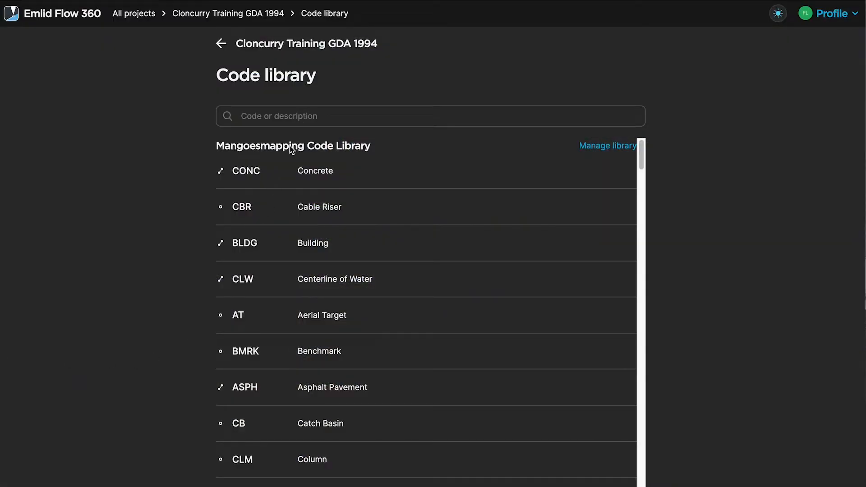
scroll(down, 3)
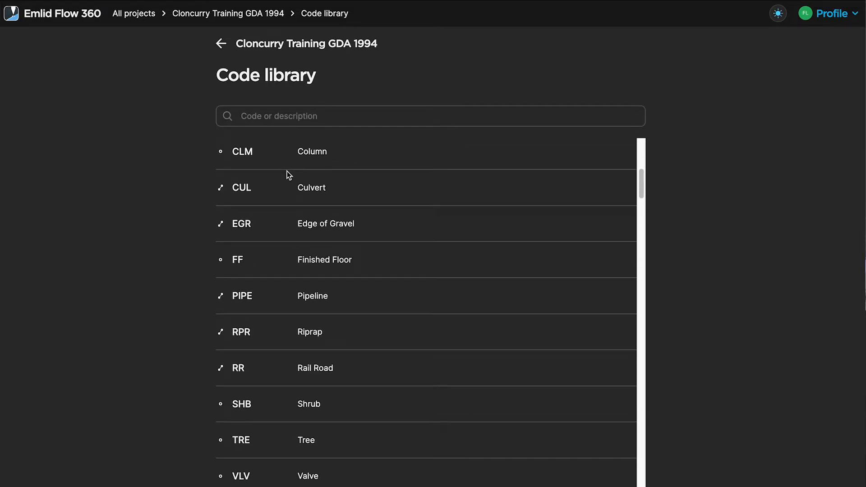
scroll(down, 3)
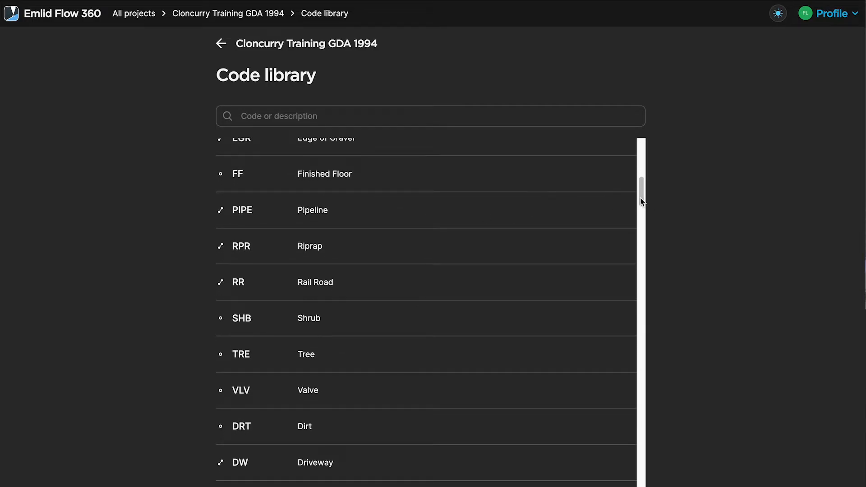
scroll(down, 3)
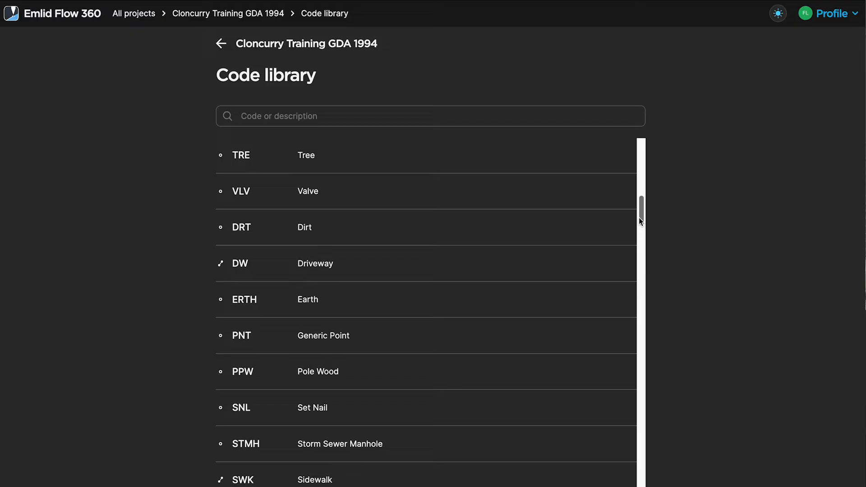